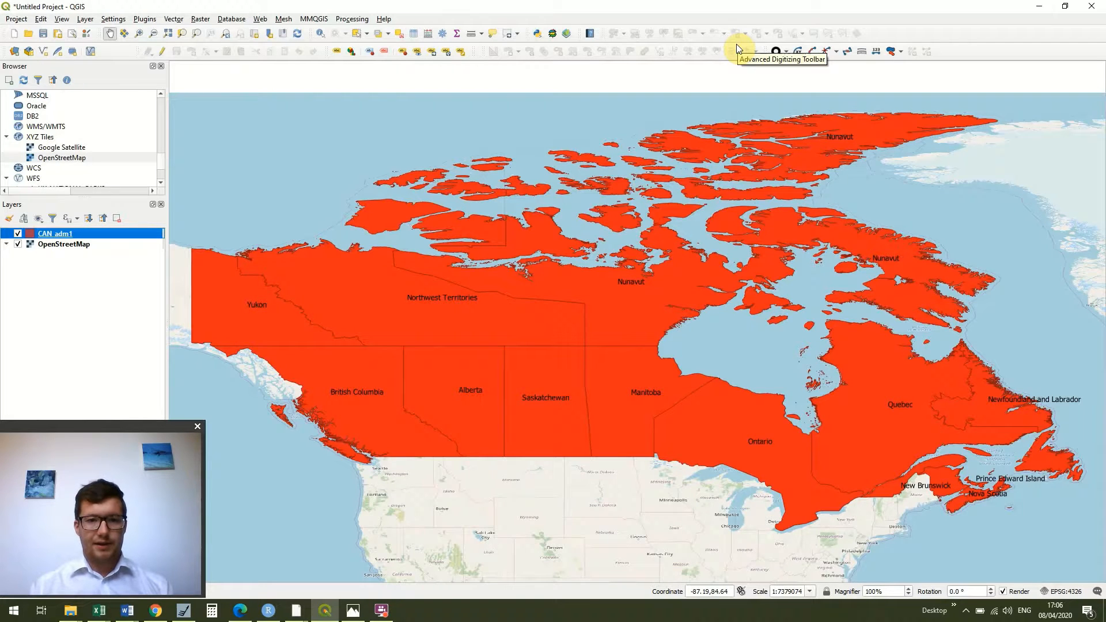
pyautogui.moveTo(871, 178)
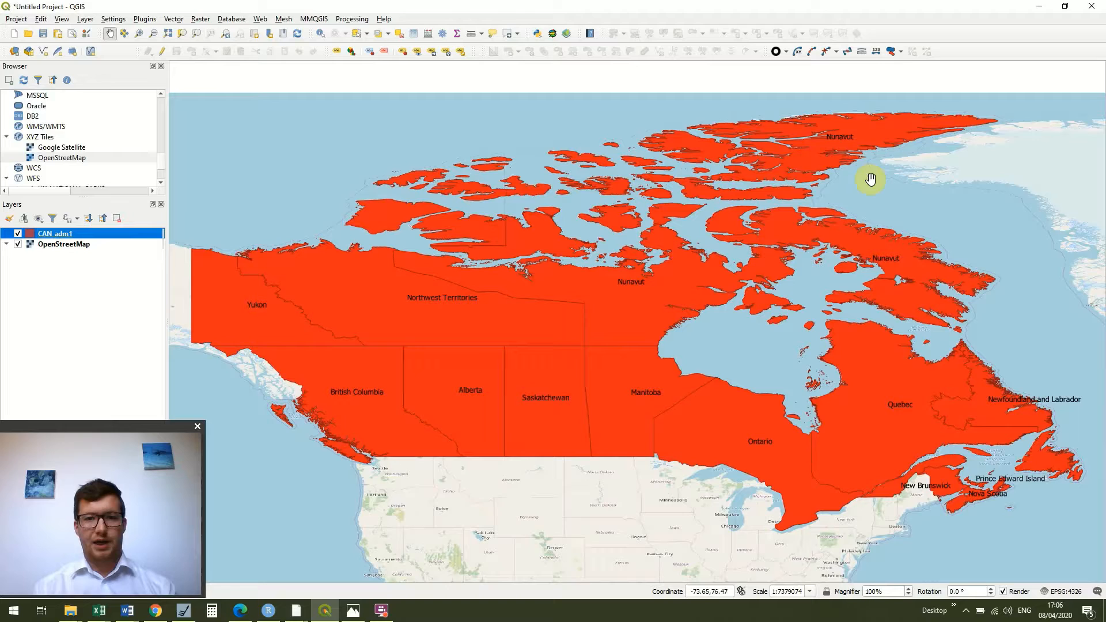
pyautogui.moveTo(1037, 282)
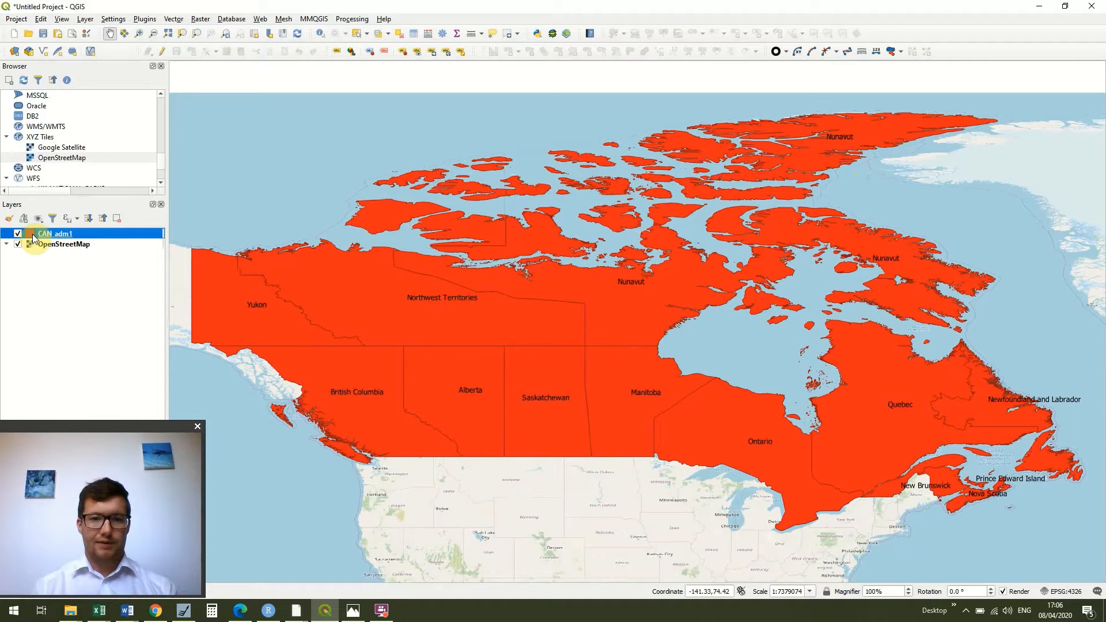
# Set the CAN_adm1 fill to a pale colour sampled from the screen instead of red.
pyautogui.doubleClick(54, 234)
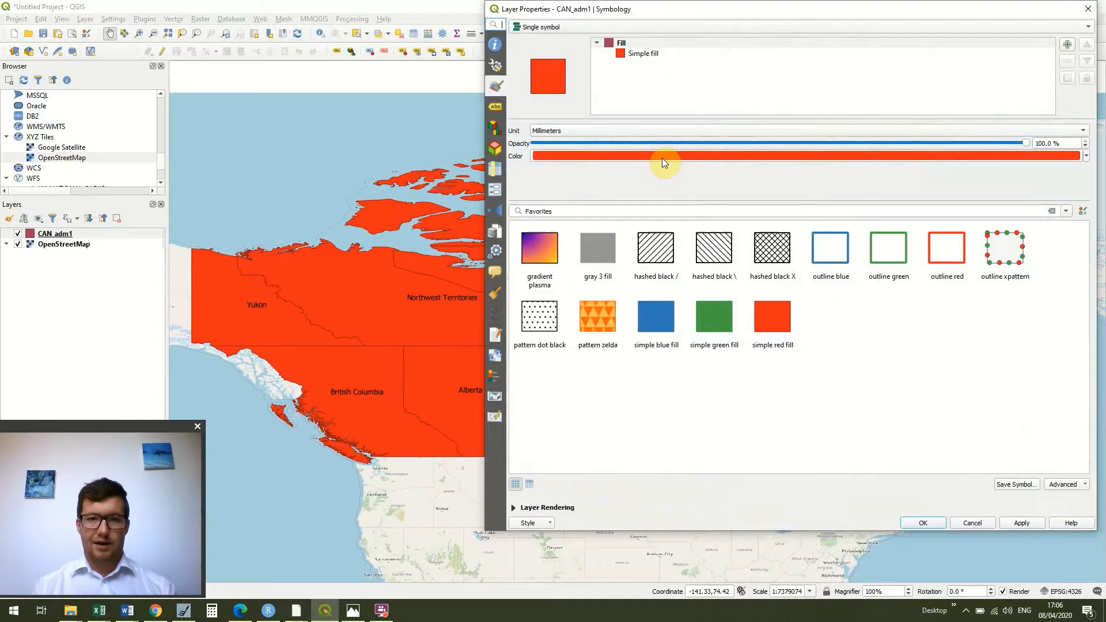
pyautogui.click(1087, 155)
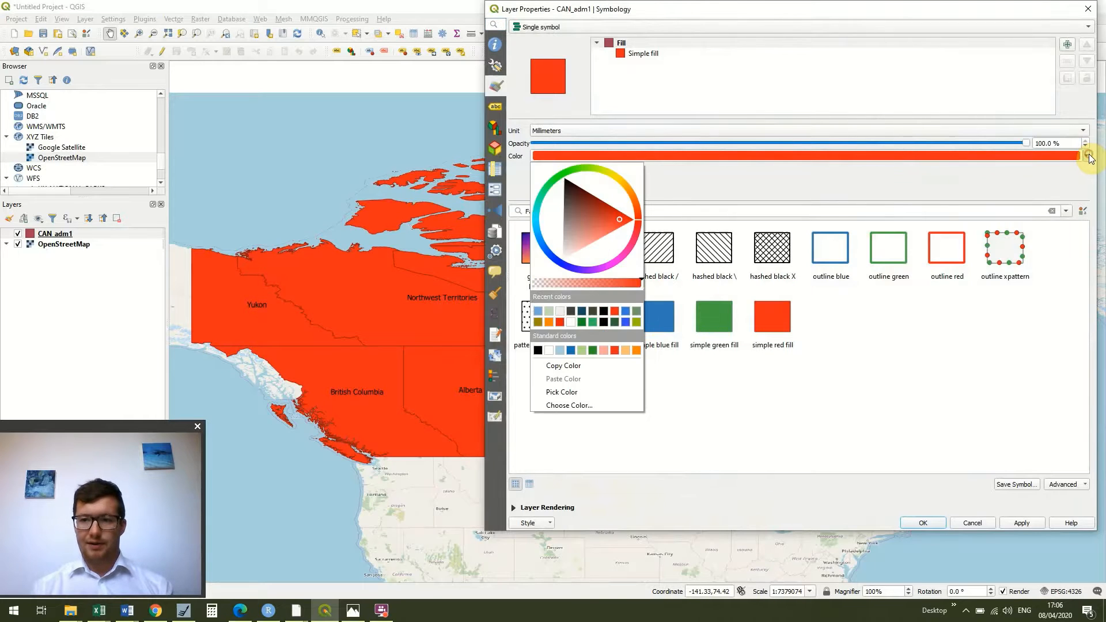
pyautogui.moveTo(569, 392)
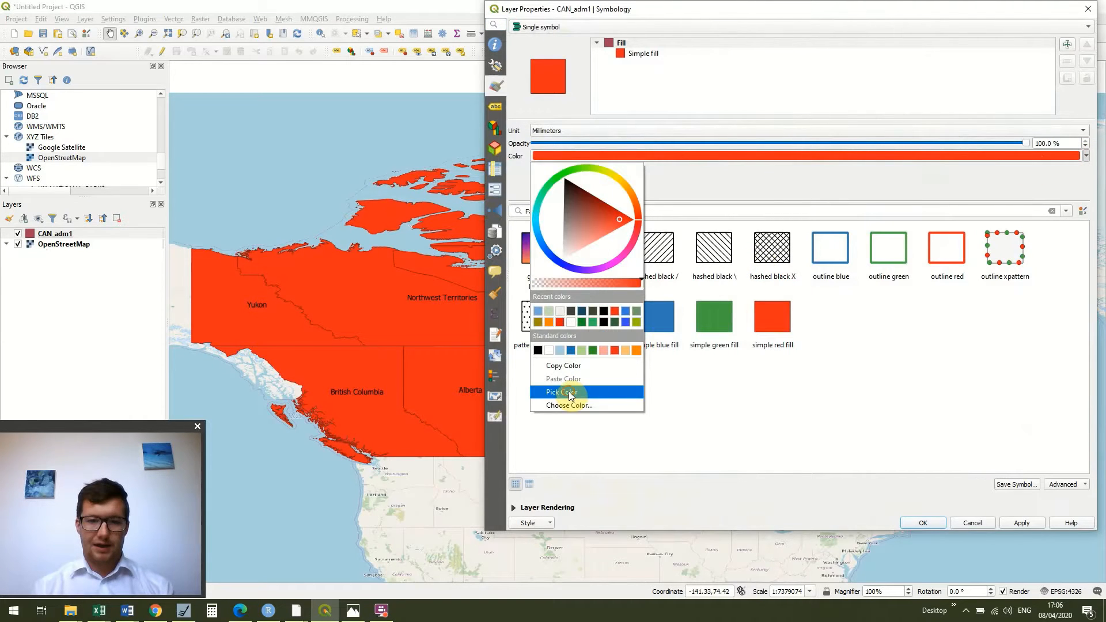
pyautogui.click(563, 392)
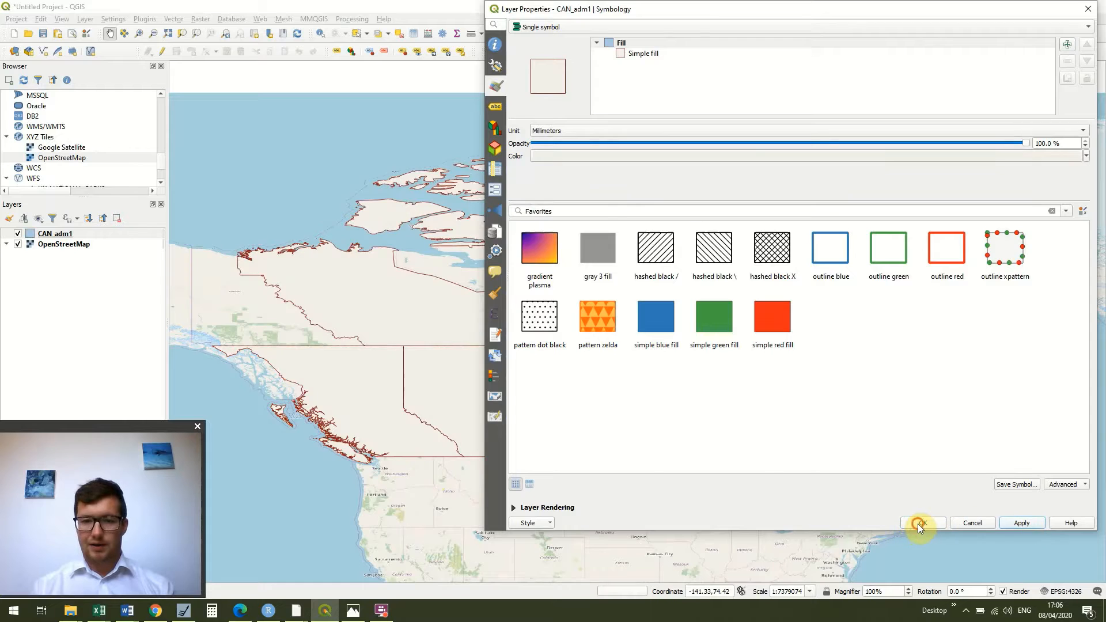
# Apply the new style so provinces show as outlines over the basemap.
pyautogui.click(922, 523)
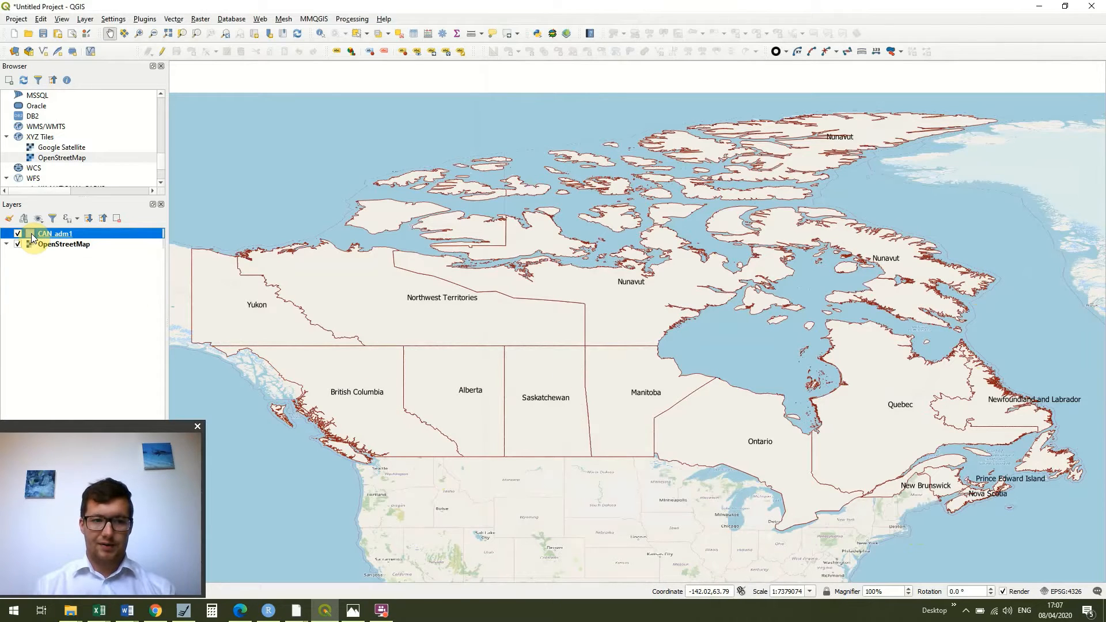
# Set the CAN_adm1 fill to the beige land colour sampled from the OpenStreetMap basemap.
pyautogui.doubleClick(54, 234)
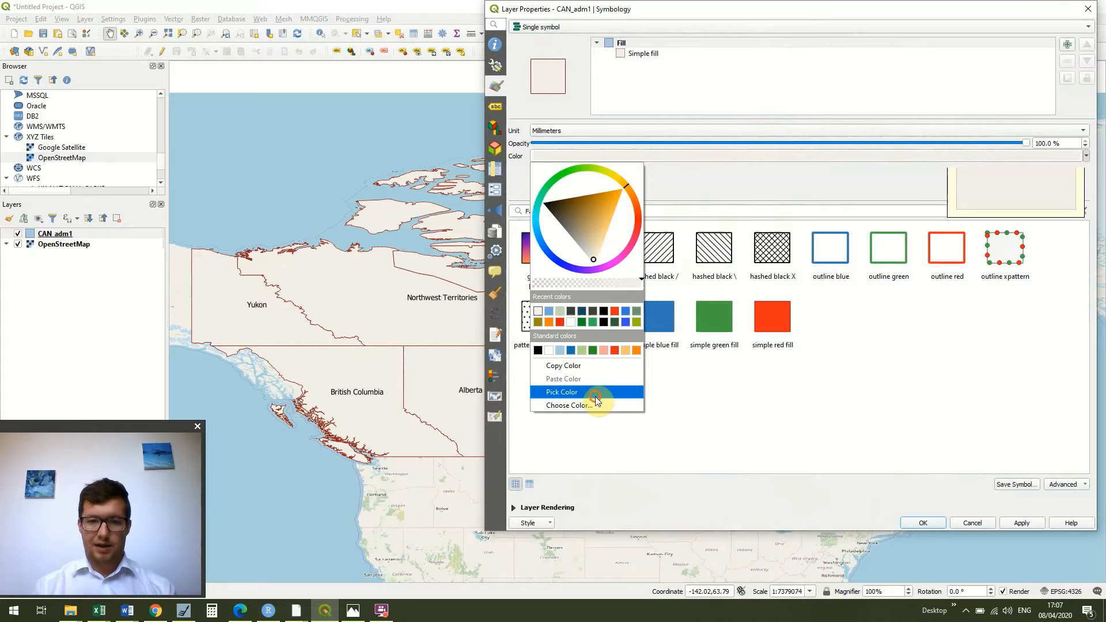
pyautogui.click(561, 392)
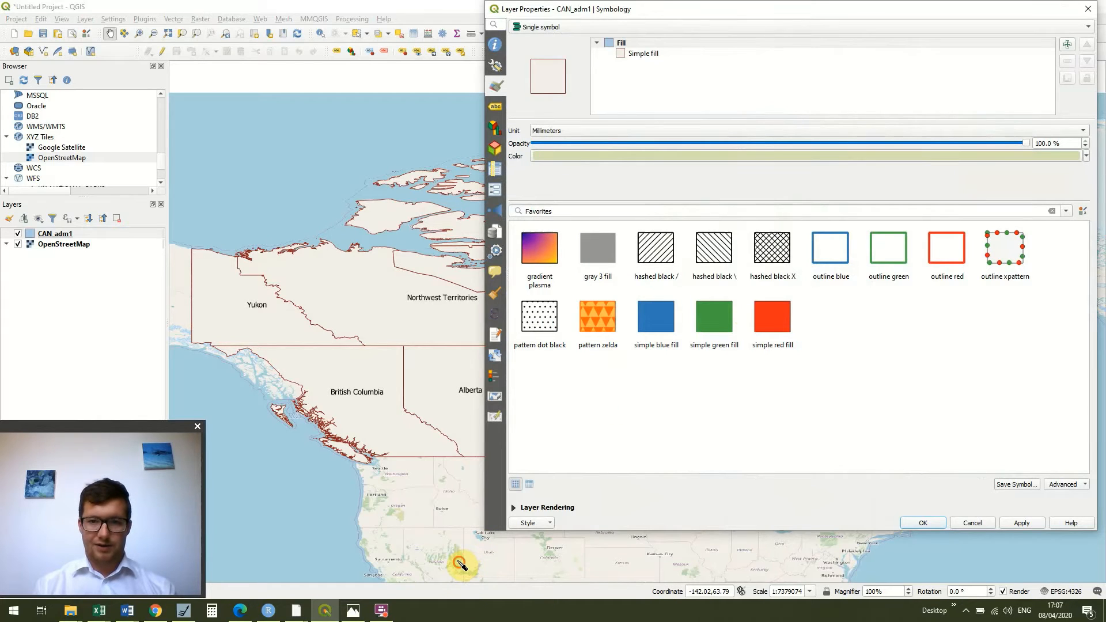
pyautogui.click(1021, 524)
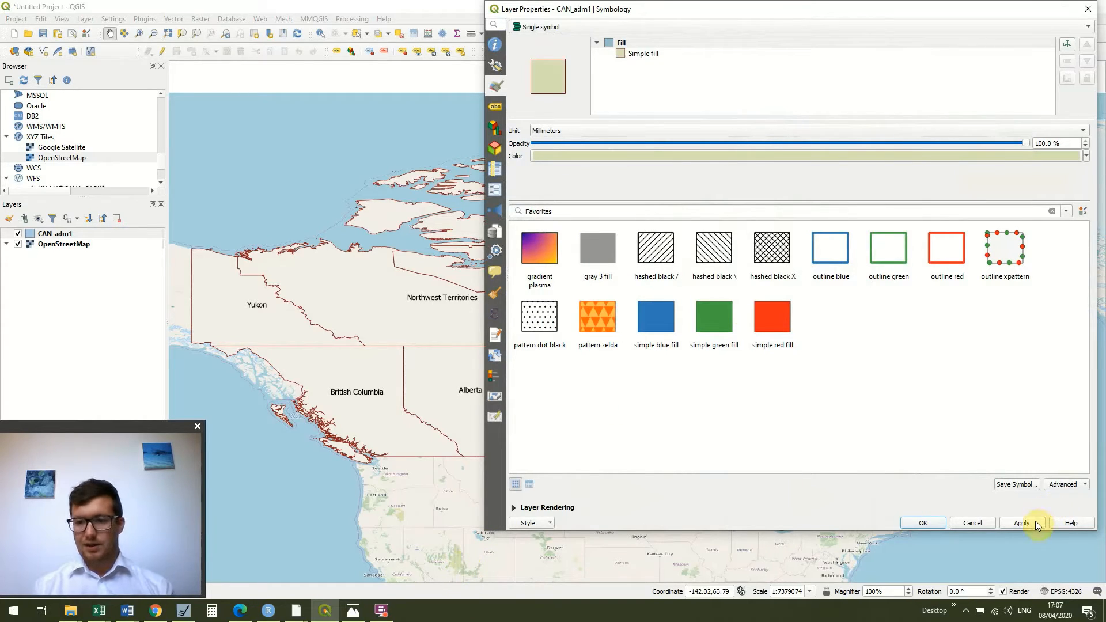